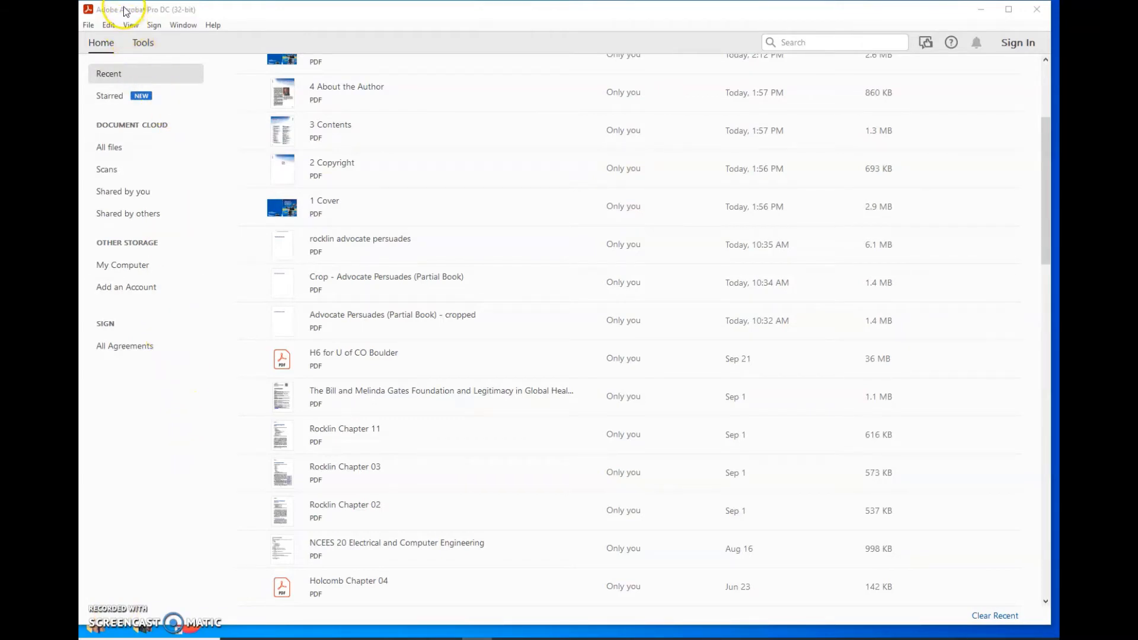
pyautogui.moveTo(174, 13)
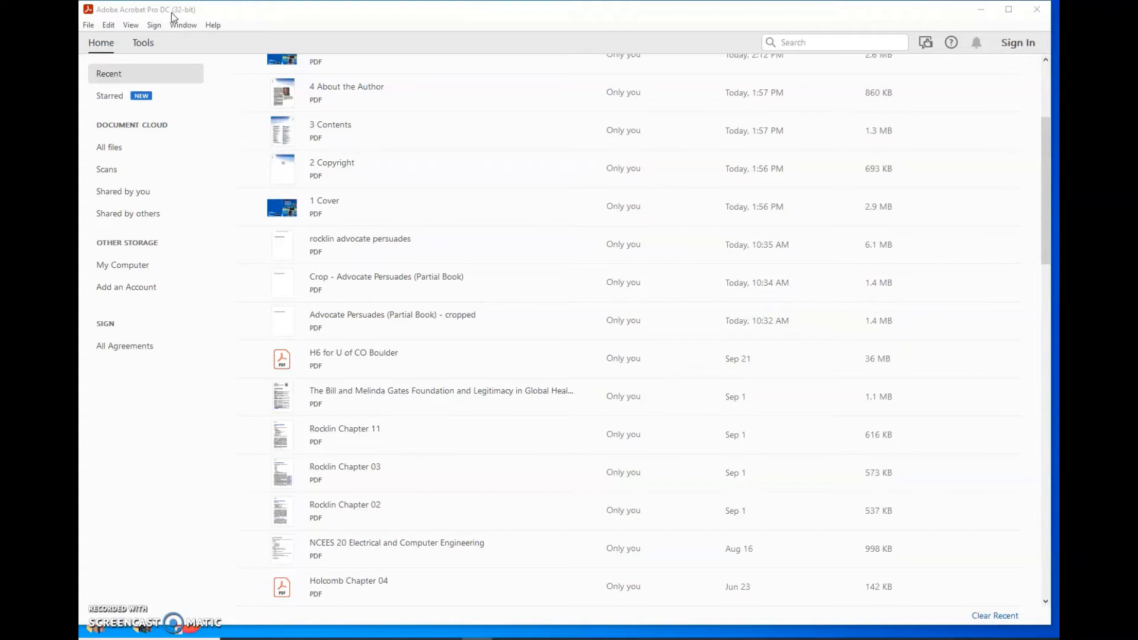
pyautogui.moveTo(205, 237)
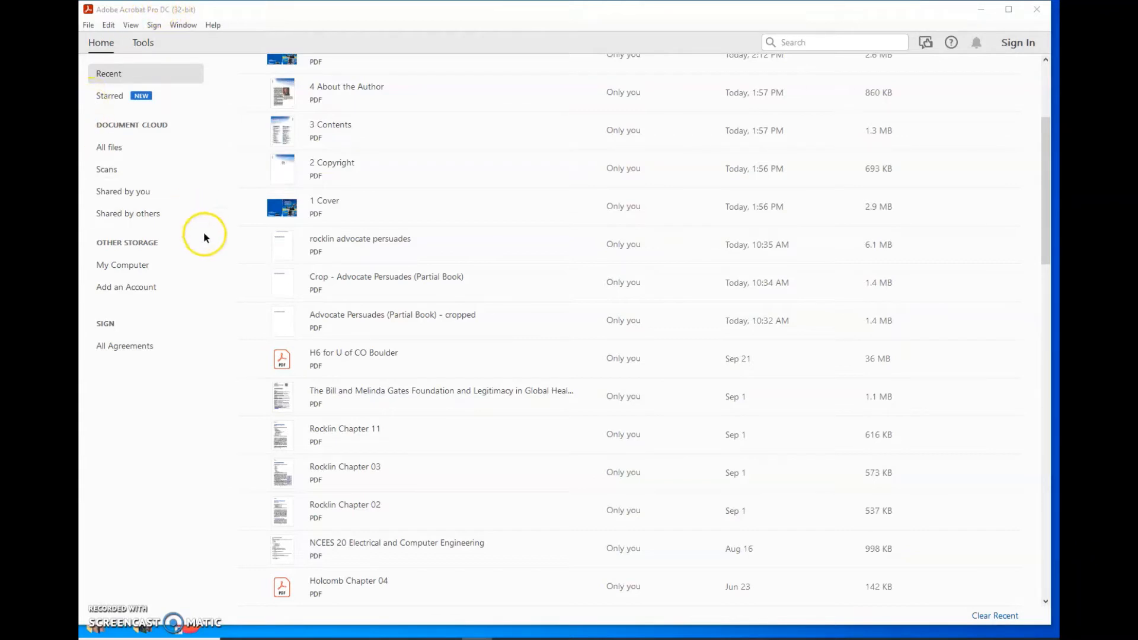
pyautogui.moveTo(232, 293)
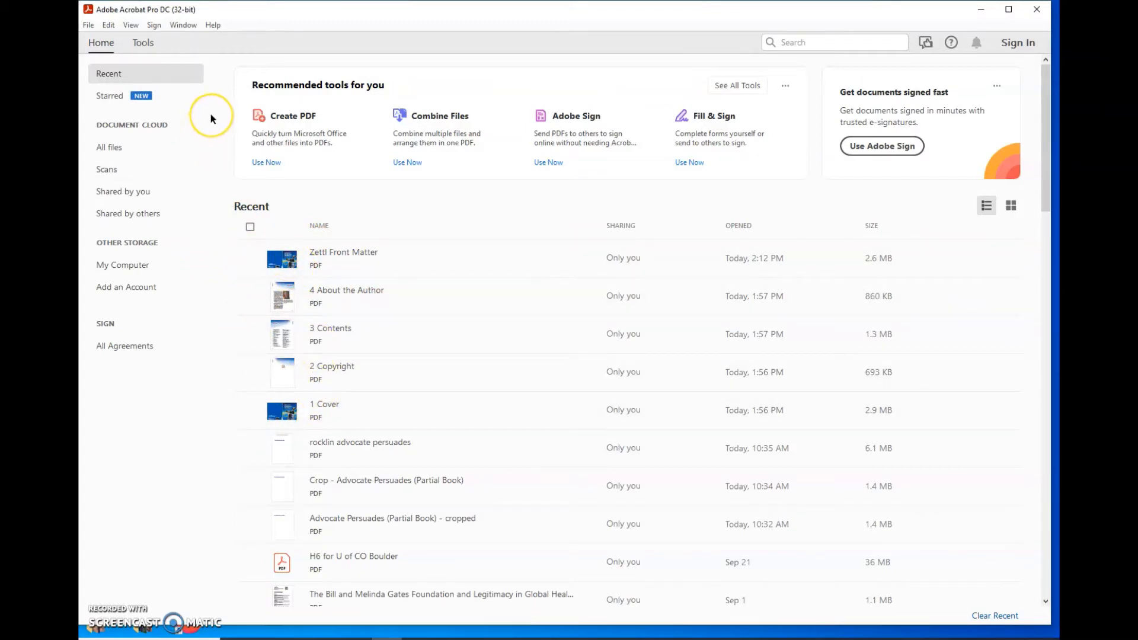
pyautogui.moveTo(213, 143)
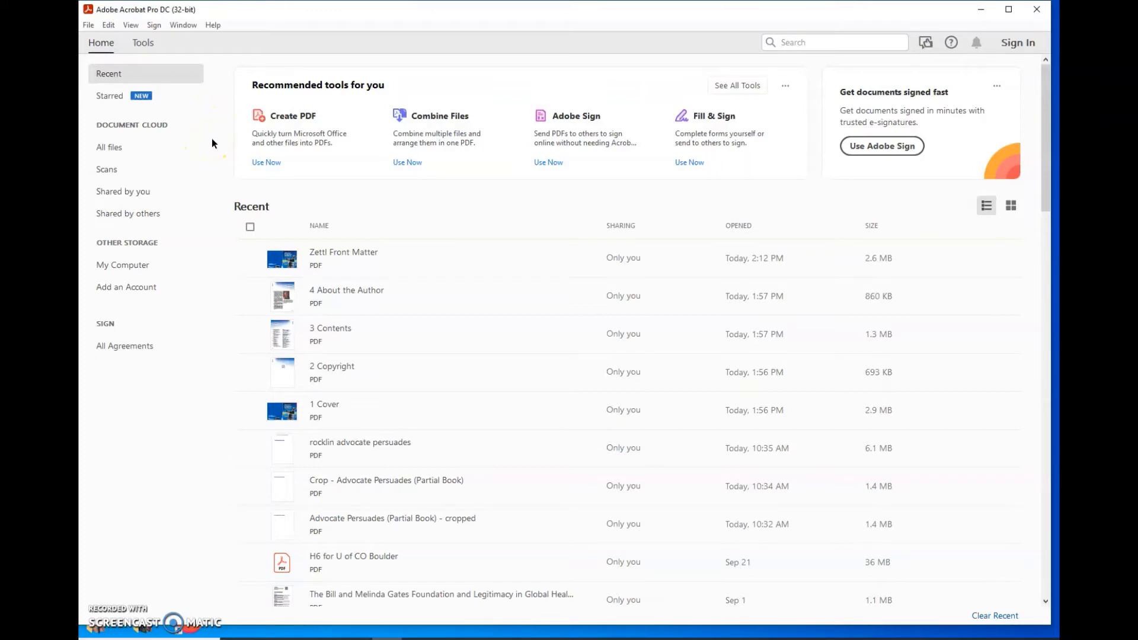
pyautogui.moveTo(213, 144)
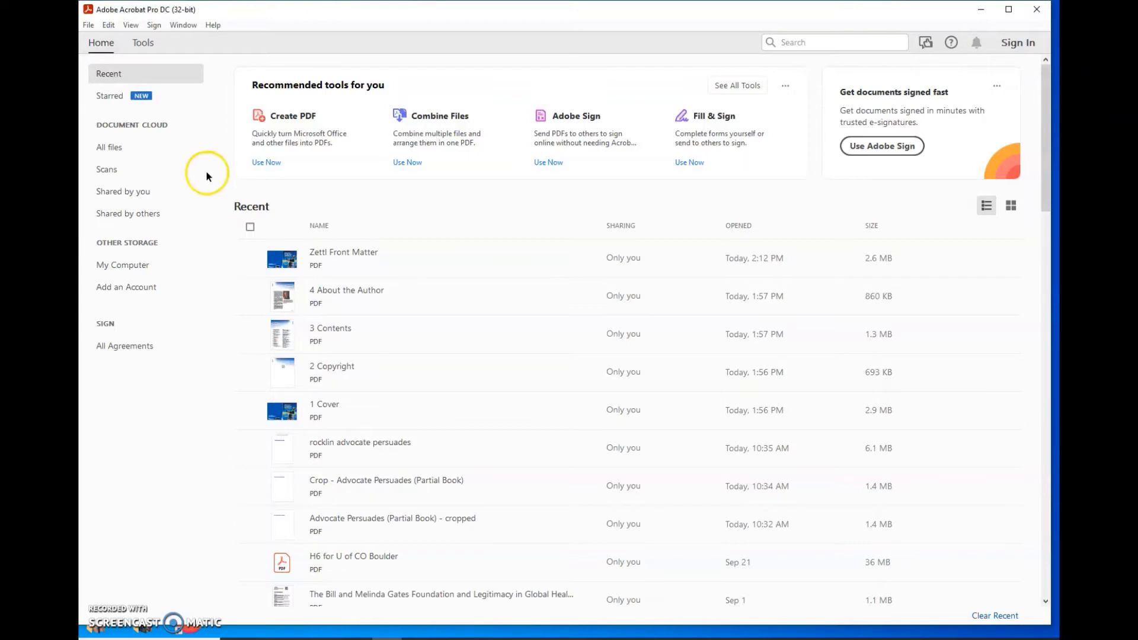
pyautogui.moveTo(148, 422)
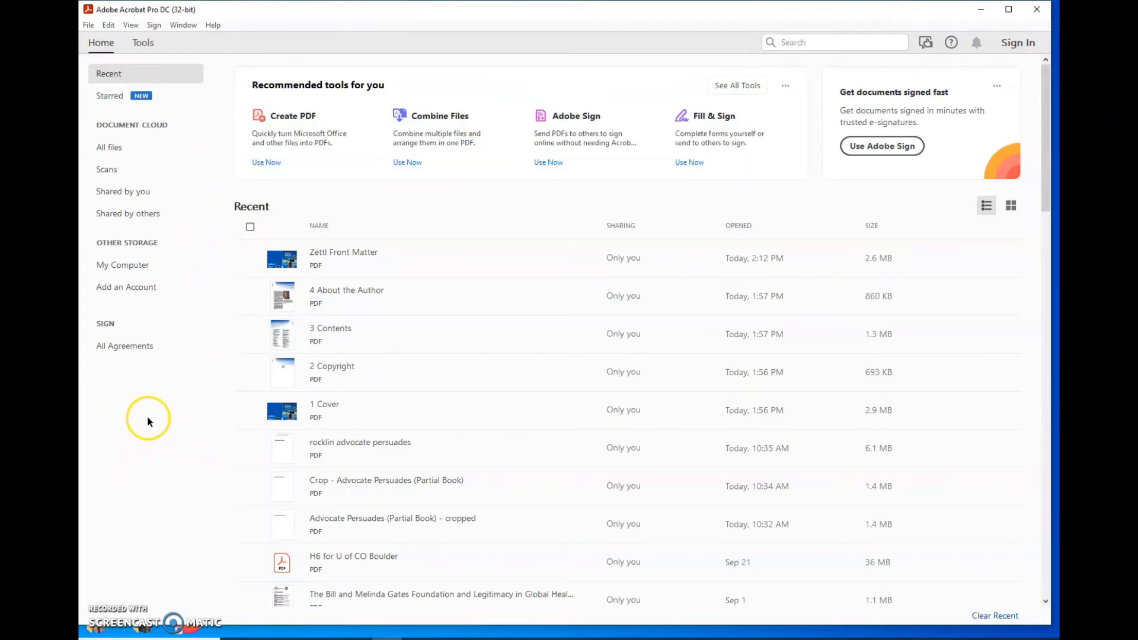
pyautogui.moveTo(206, 144)
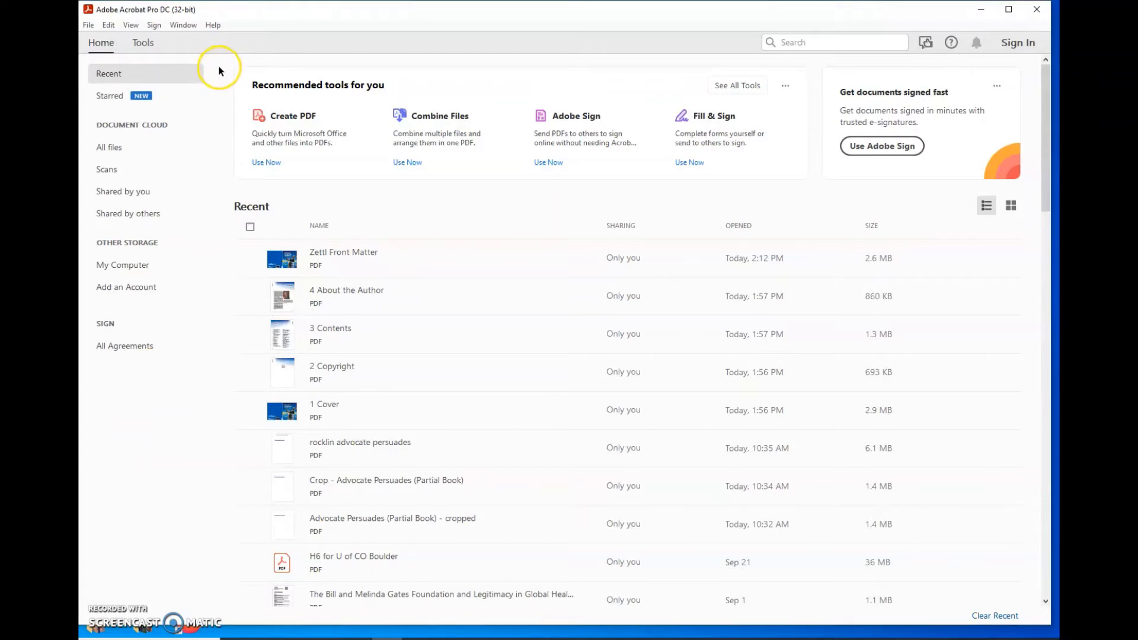
pyautogui.moveTo(221, 70)
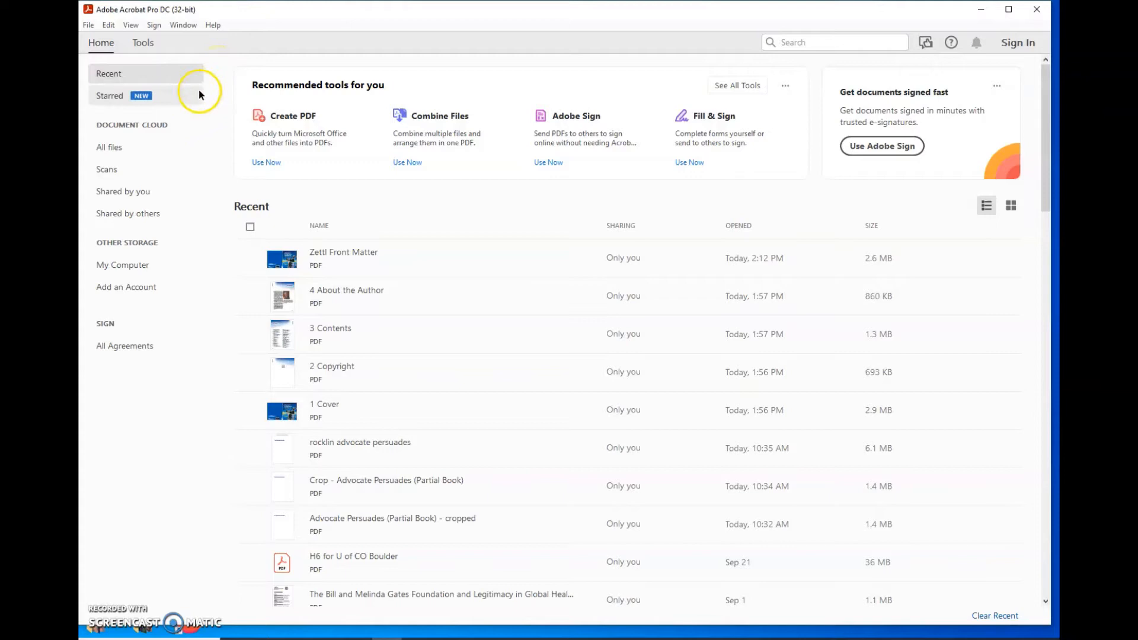
pyautogui.moveTo(209, 250)
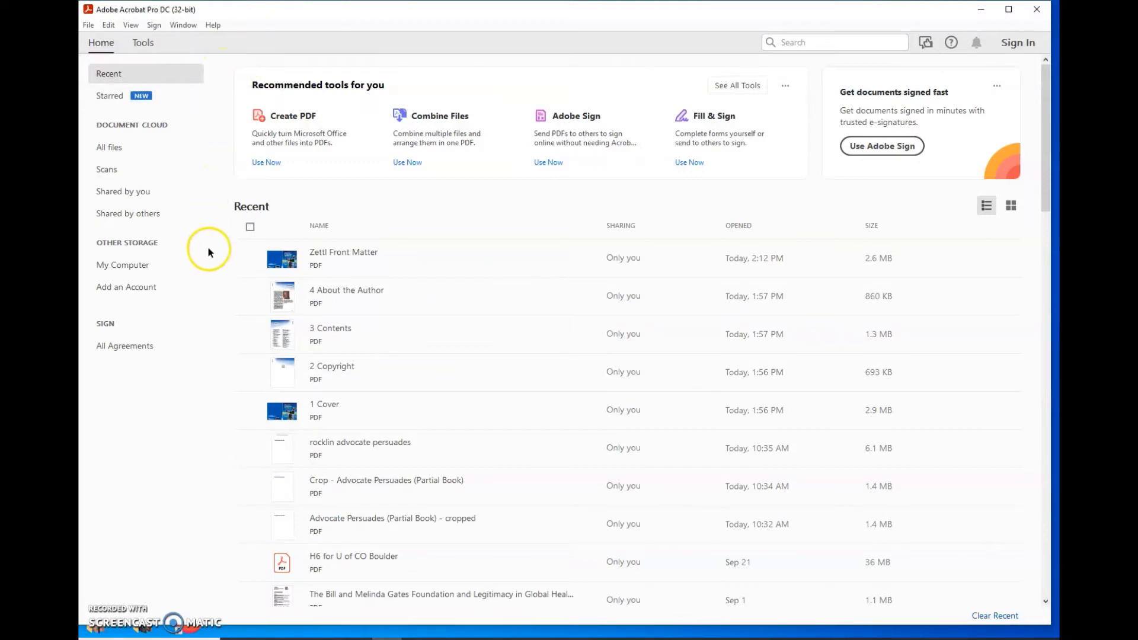
pyautogui.moveTo(415, 232)
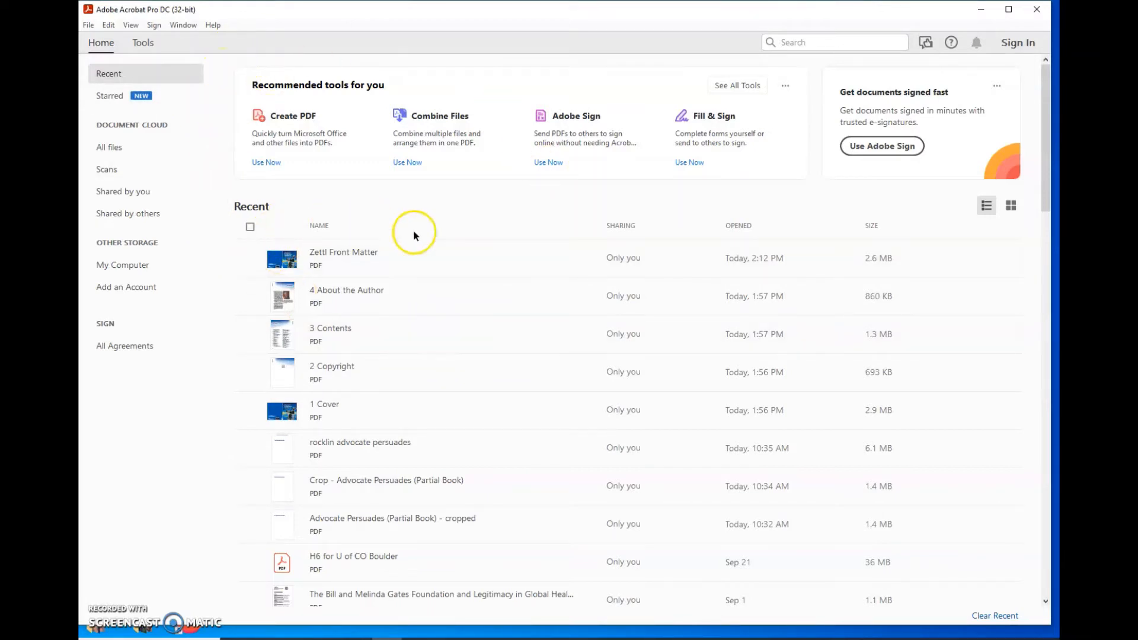
pyautogui.moveTo(344, 251)
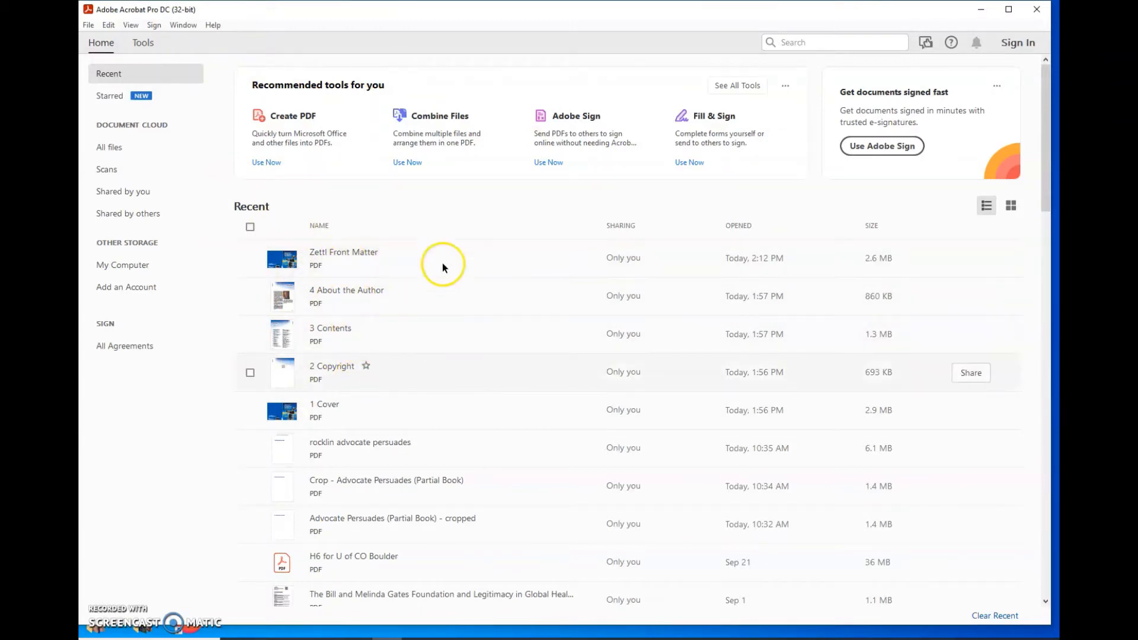
pyautogui.moveTo(434, 262)
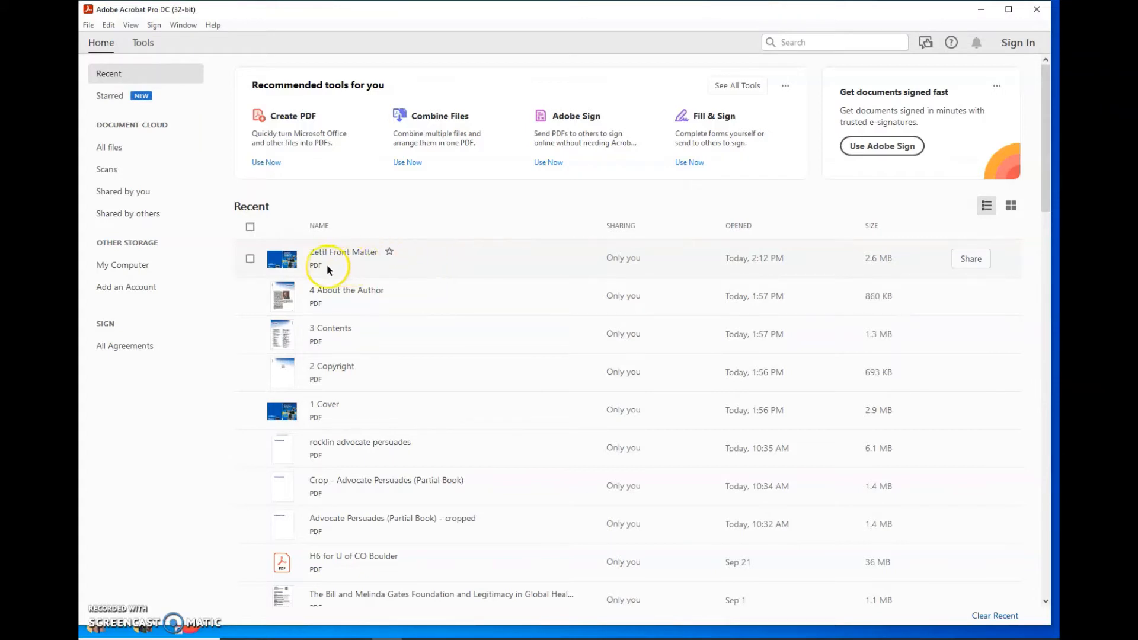
pyautogui.moveTo(420, 310)
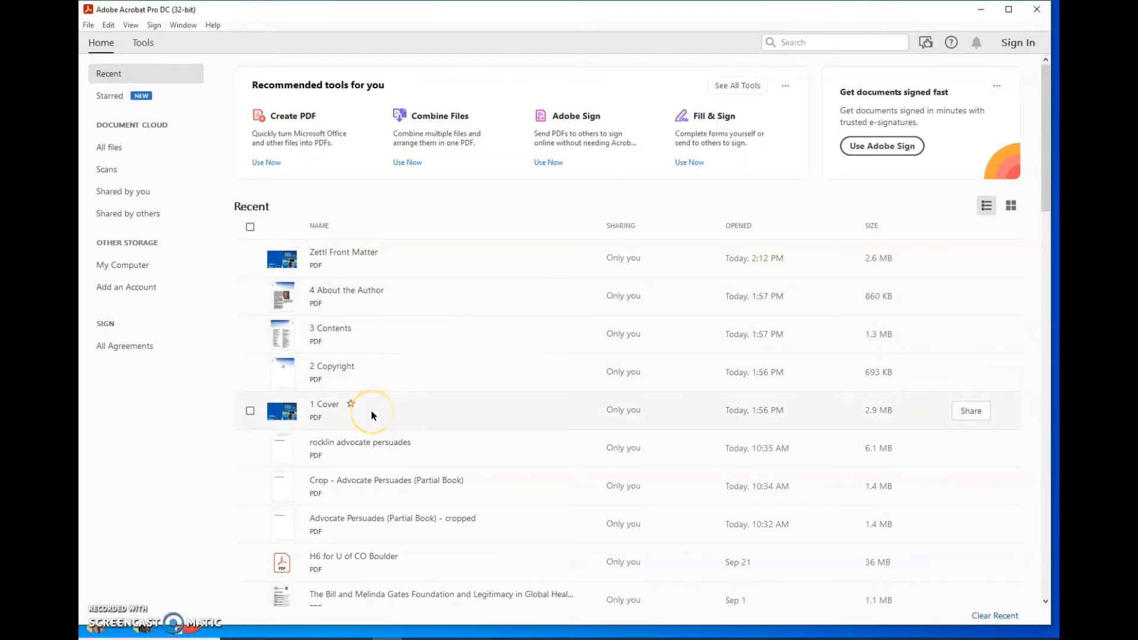
pyautogui.moveTo(368, 376)
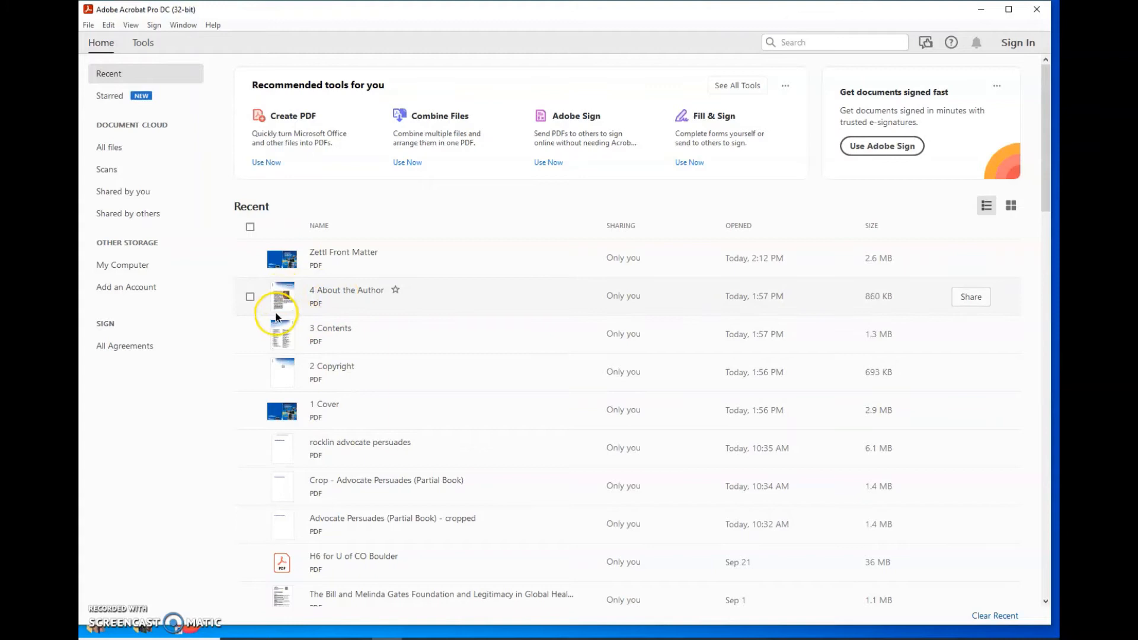
pyautogui.moveTo(87, 34)
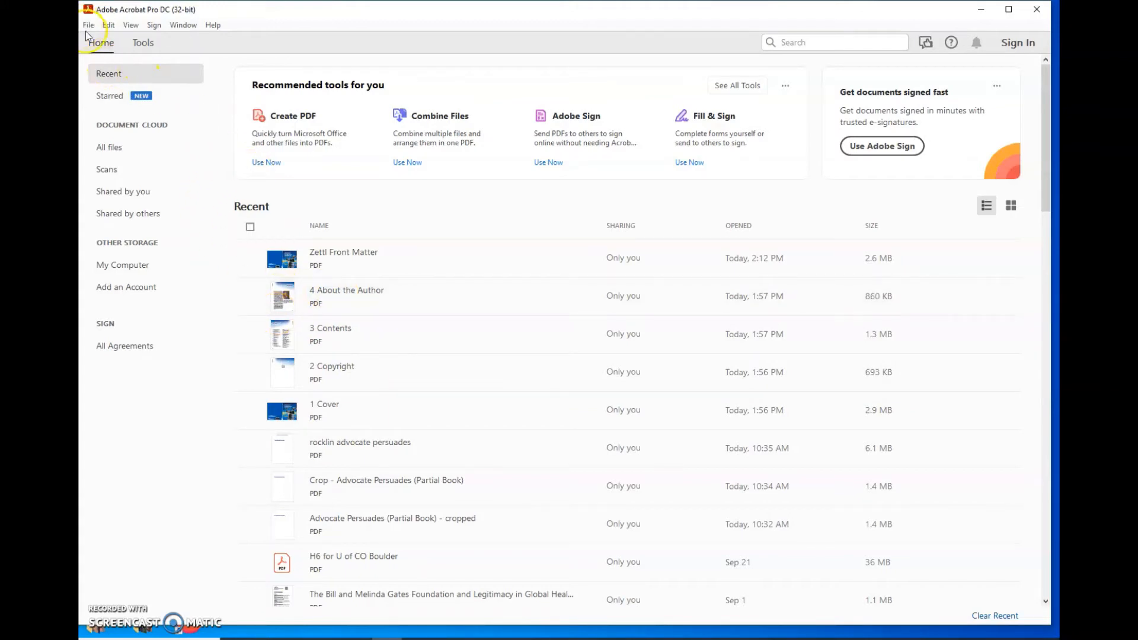
# Reveal the Create options under File, choosing Combine Files into a Single PDF
pyautogui.click(87, 25)
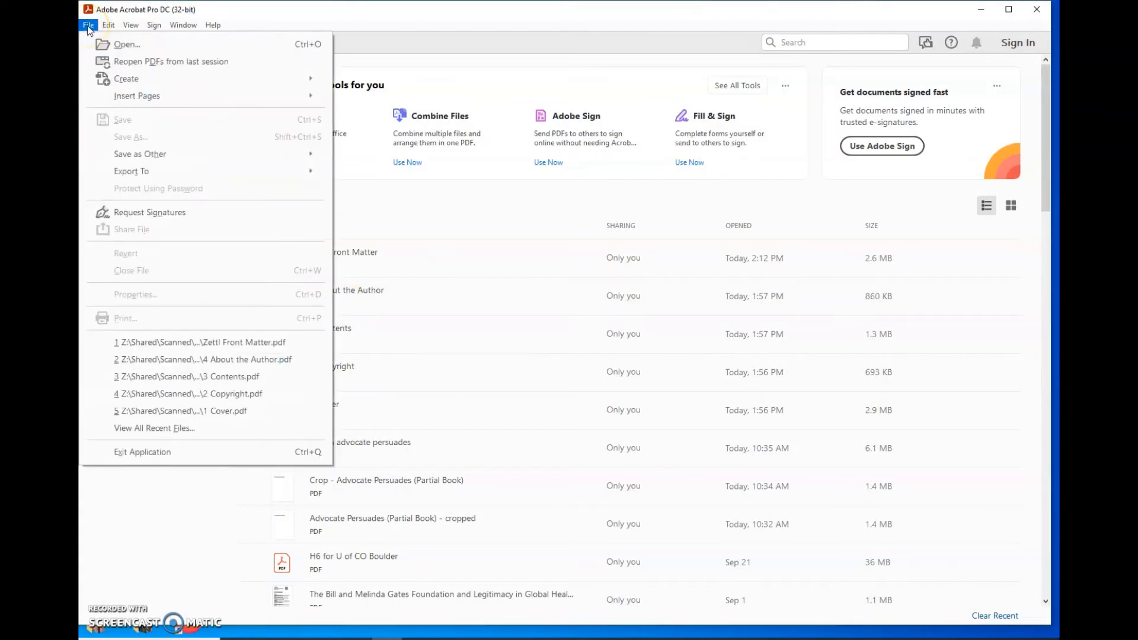
pyautogui.click(126, 78)
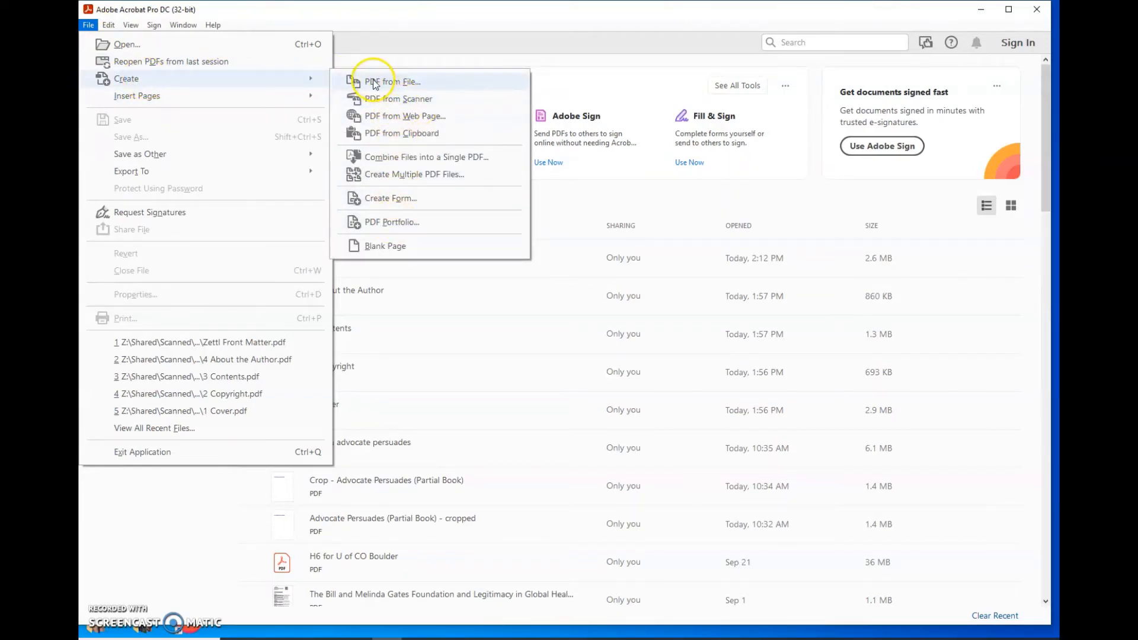
pyautogui.moveTo(376, 138)
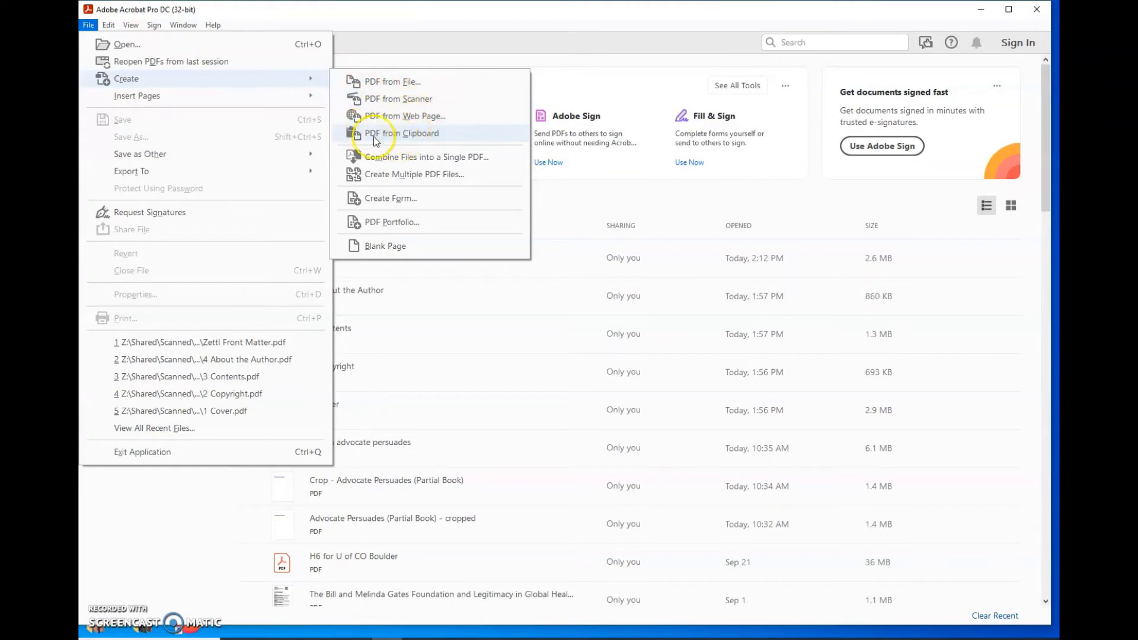
pyautogui.moveTo(390, 156)
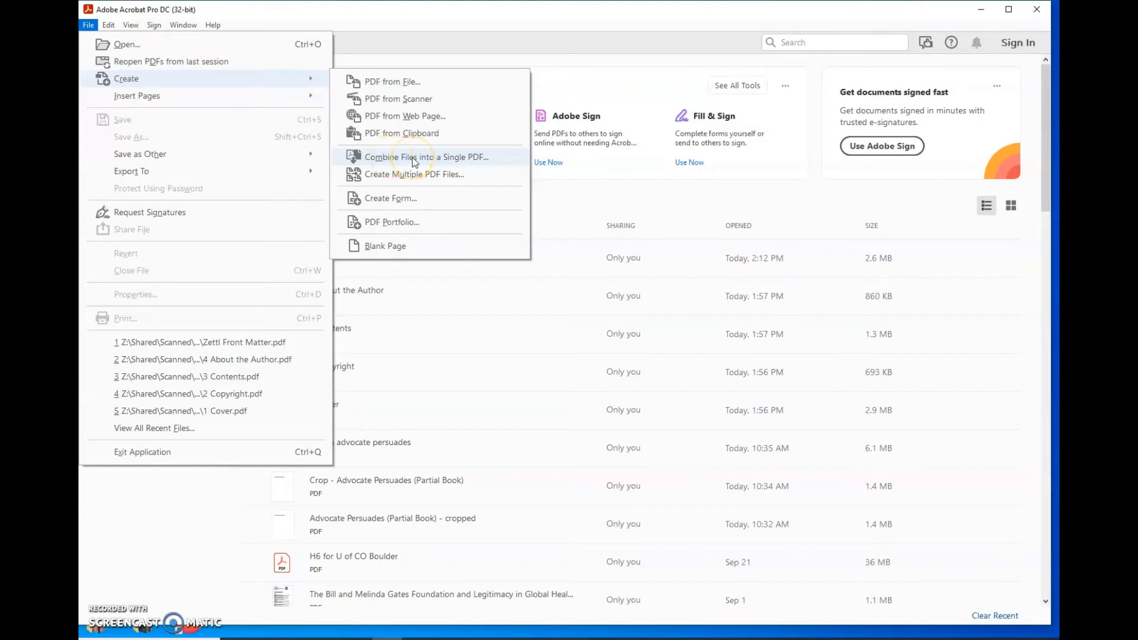
pyautogui.click(426, 157)
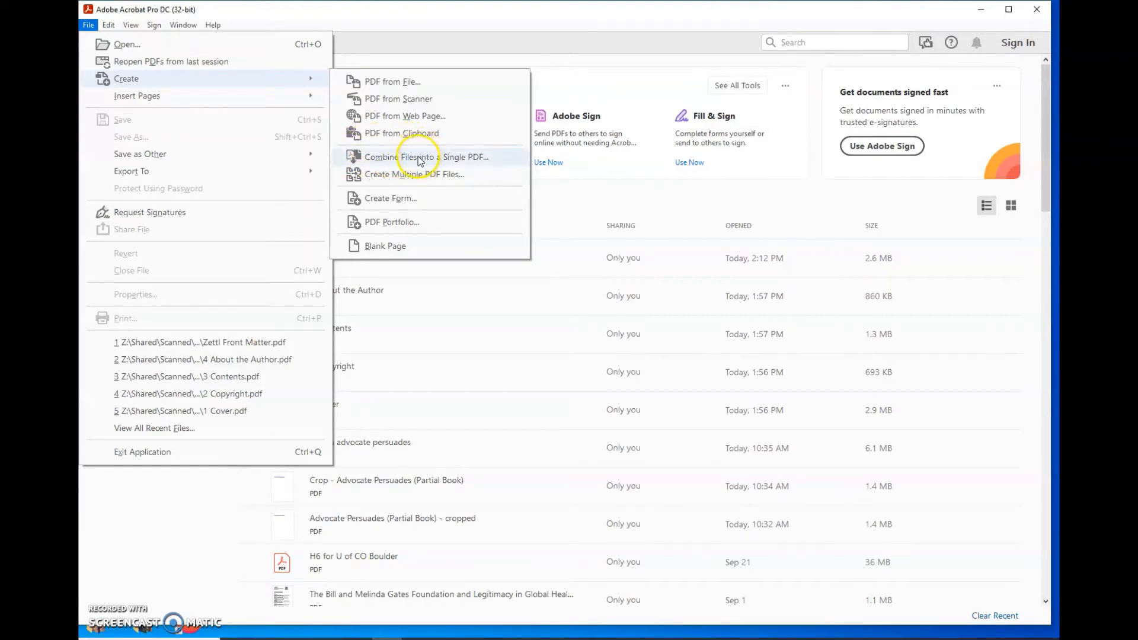
# Load the Cover, Copyright, Contents and About the Author PDFs into the Combine Files tool
pyautogui.click(424, 157)
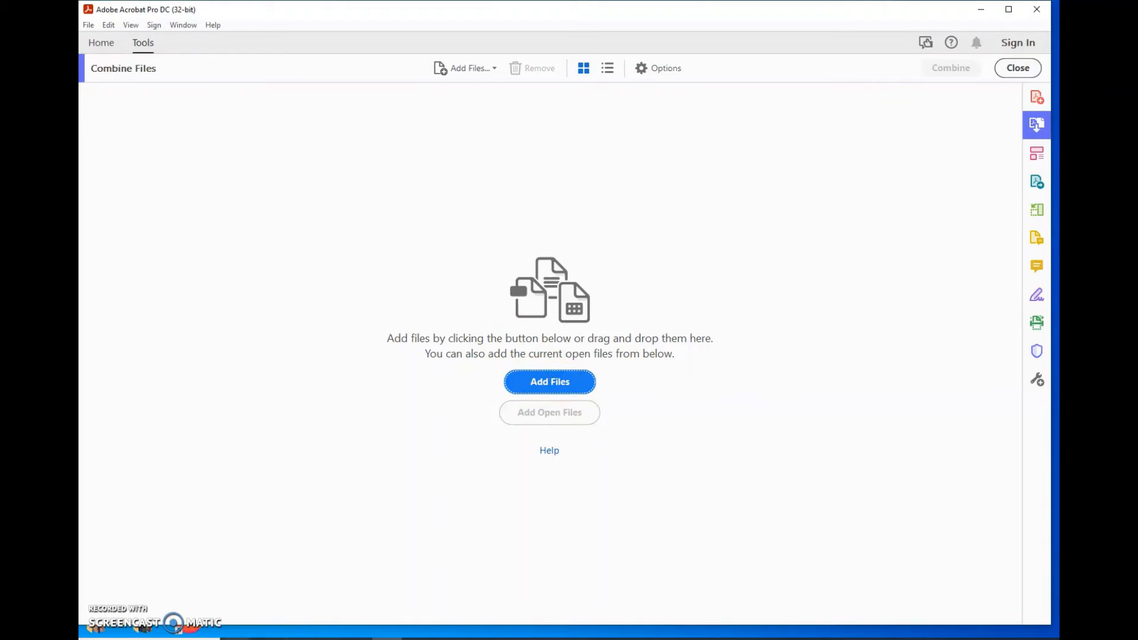
pyautogui.click(549, 381)
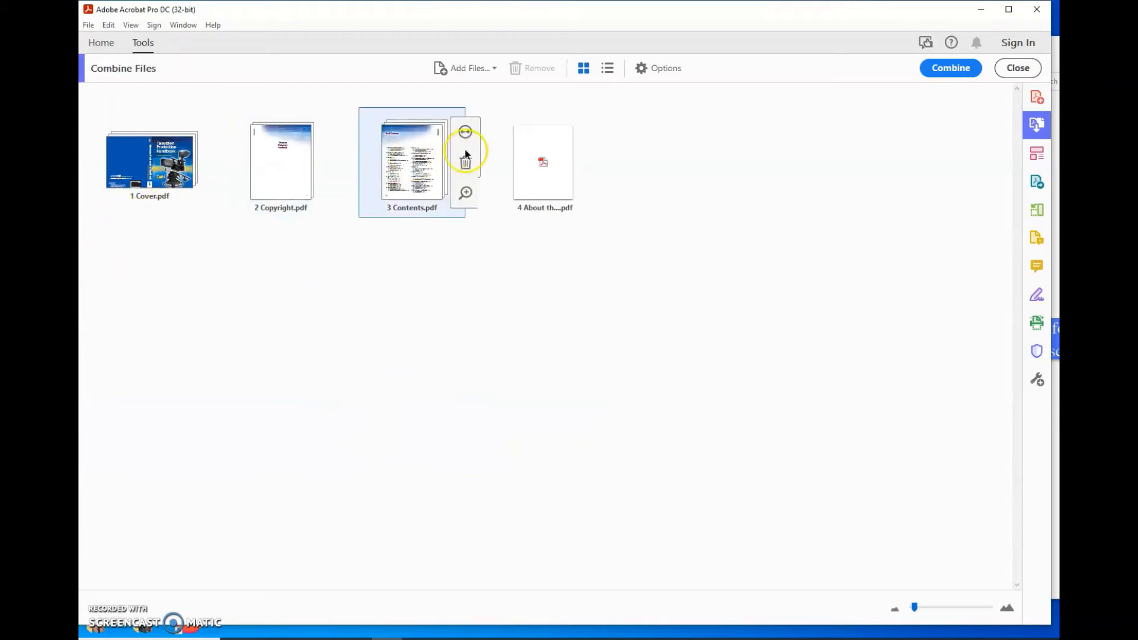
pyautogui.moveTo(331, 506)
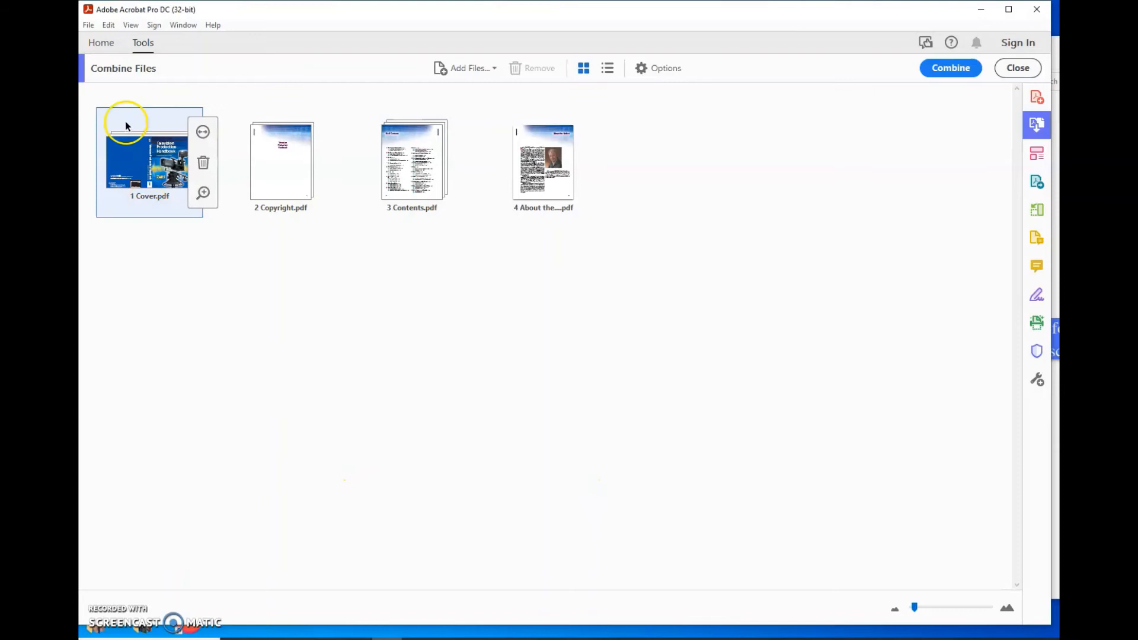
pyautogui.moveTo(509, 379)
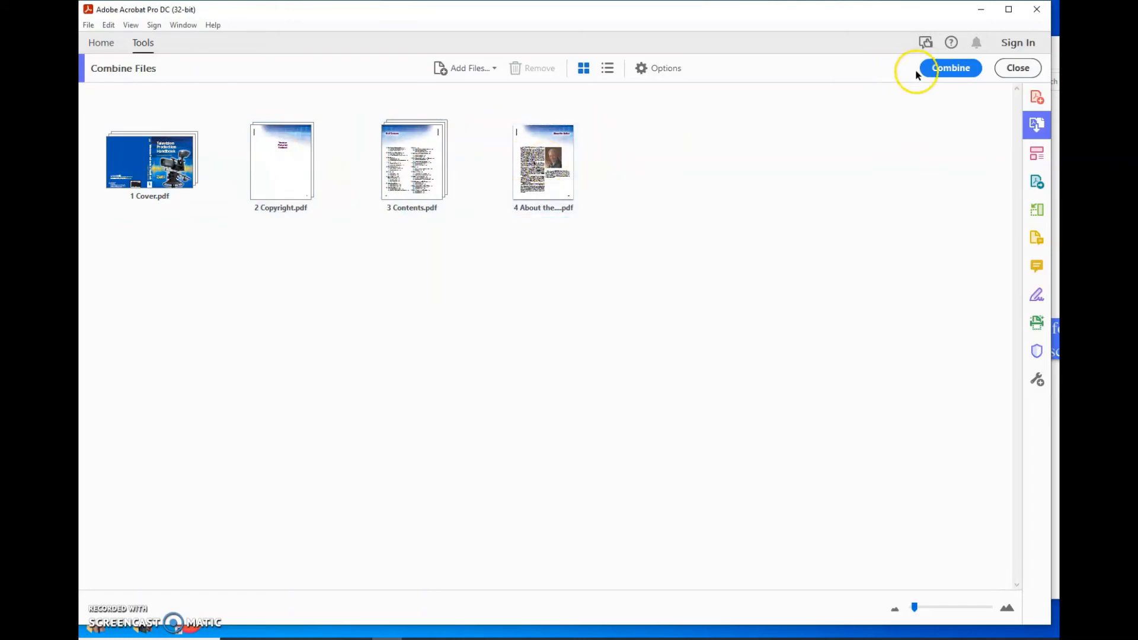
# Merge the four sections into a 46-page Binder1.pdf and scan its page thumbnails
pyautogui.click(949, 68)
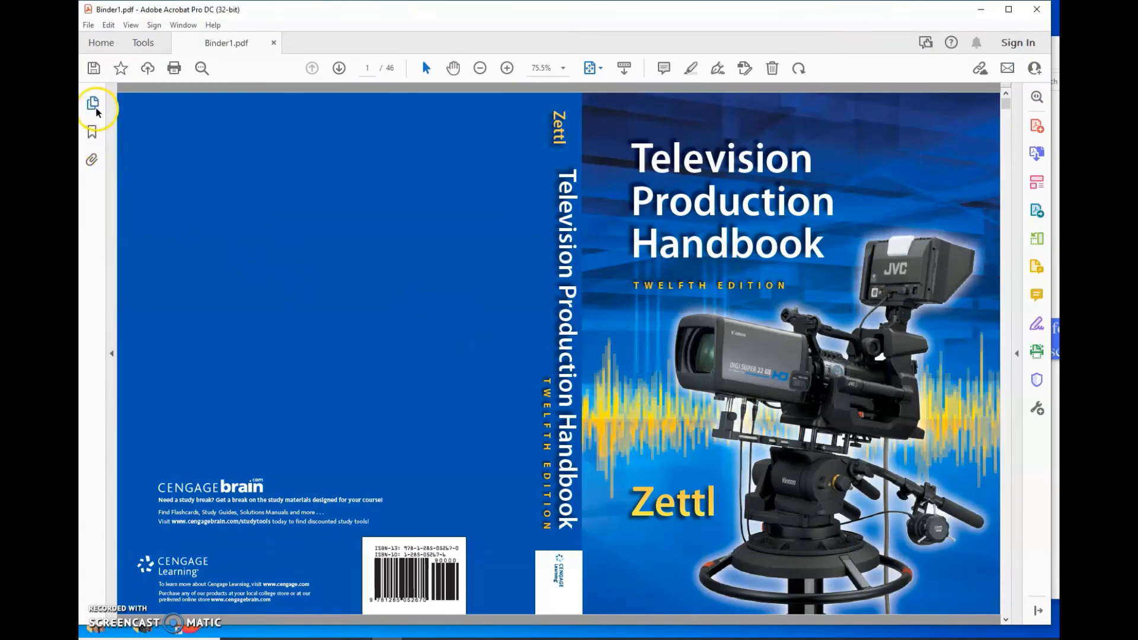
pyautogui.click(93, 103)
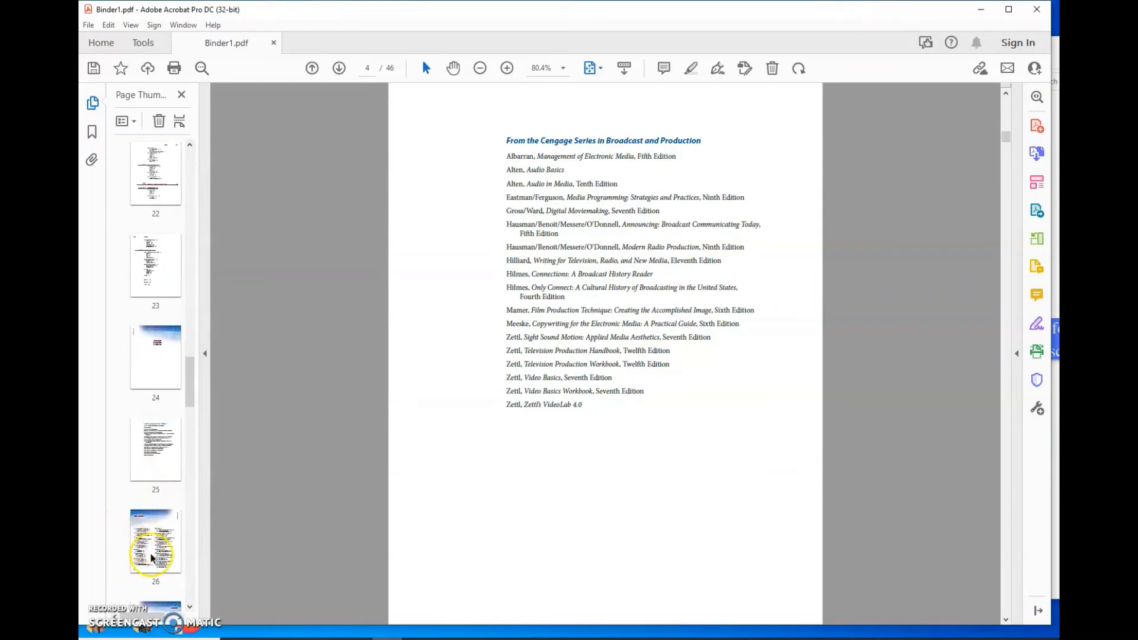
pyautogui.scroll(-3)
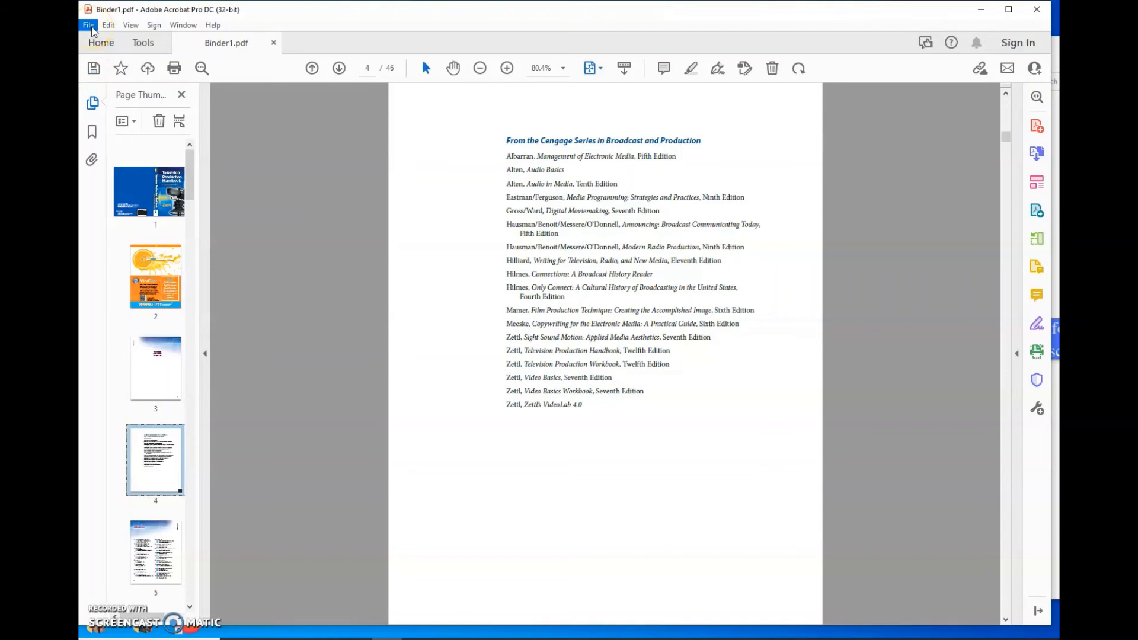
pyautogui.moveTo(87, 28)
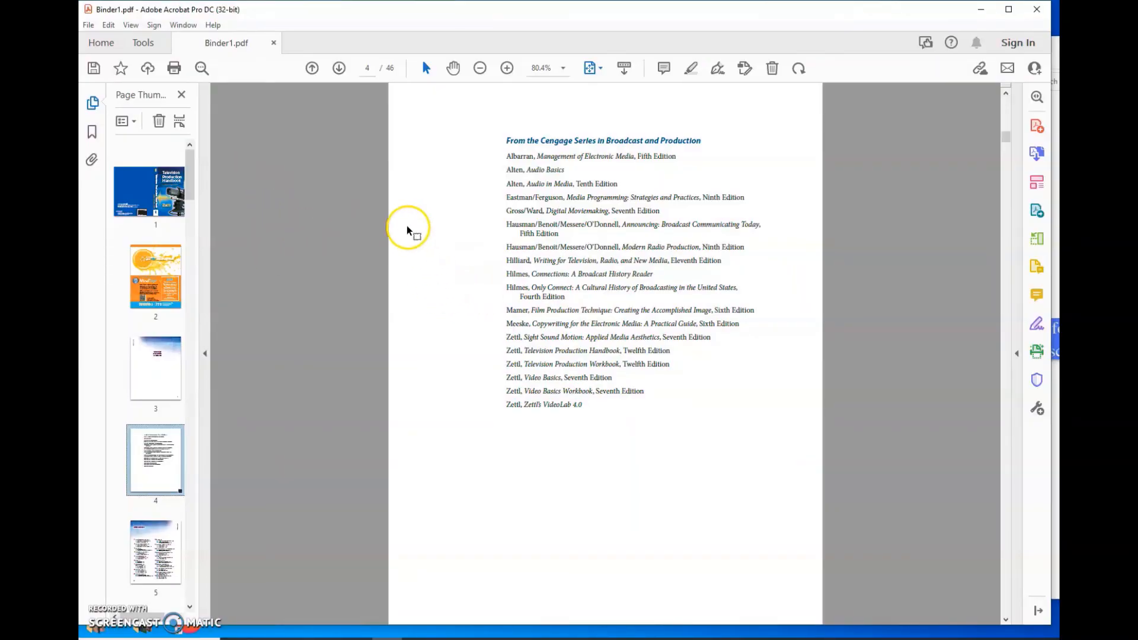
# Bring up the Save As dialog for the combined Binder1.pdf
pyautogui.click(86, 25)
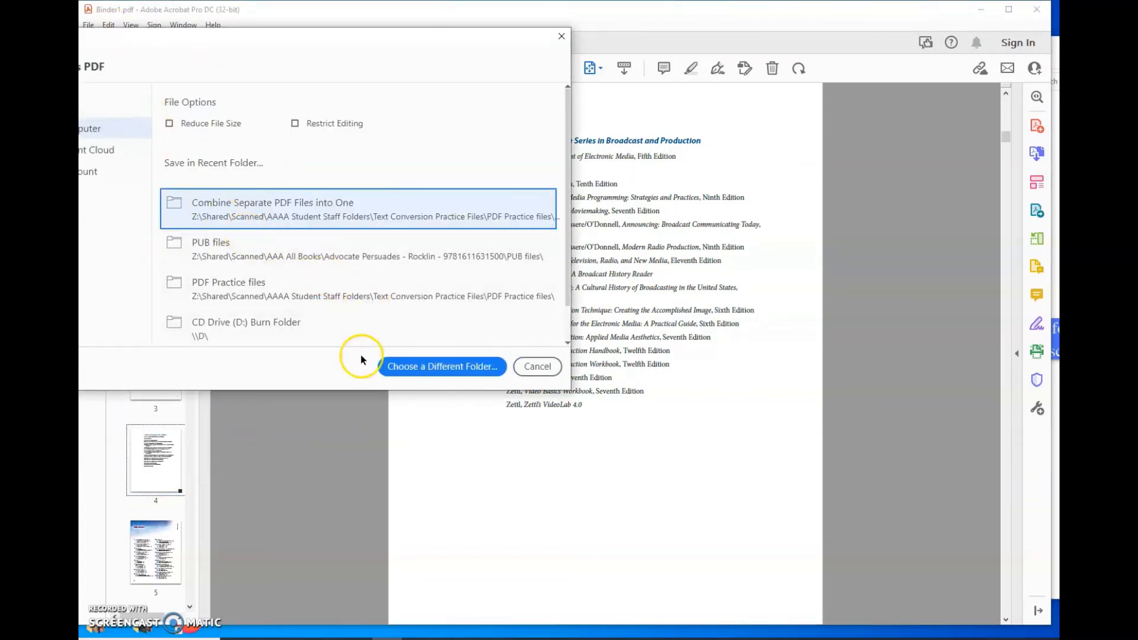
pyautogui.moveTo(329, 509)
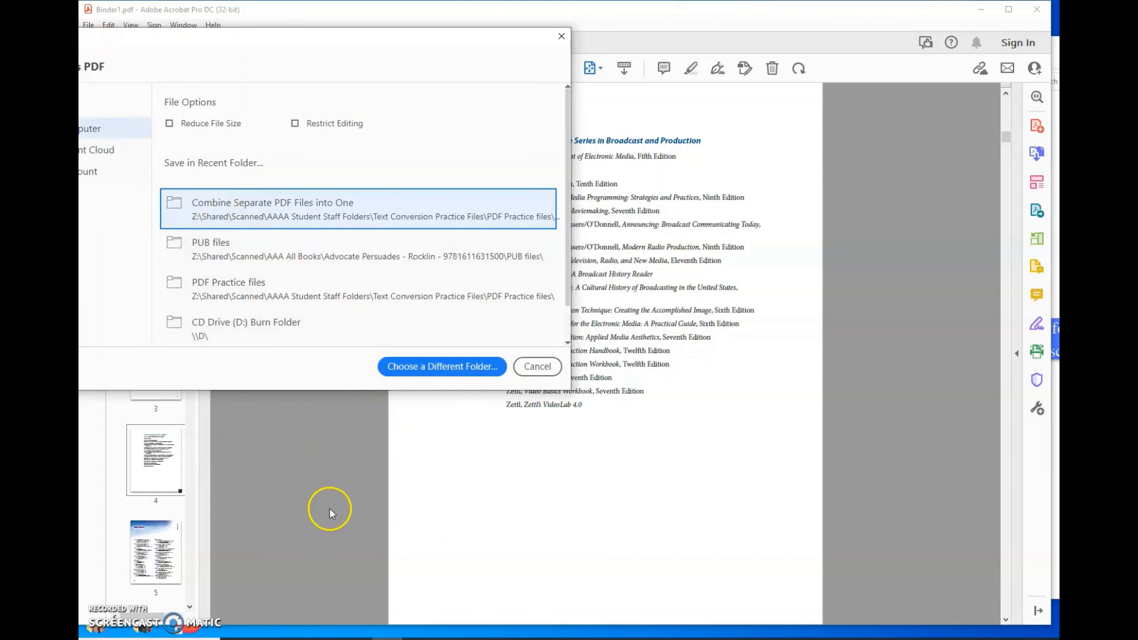